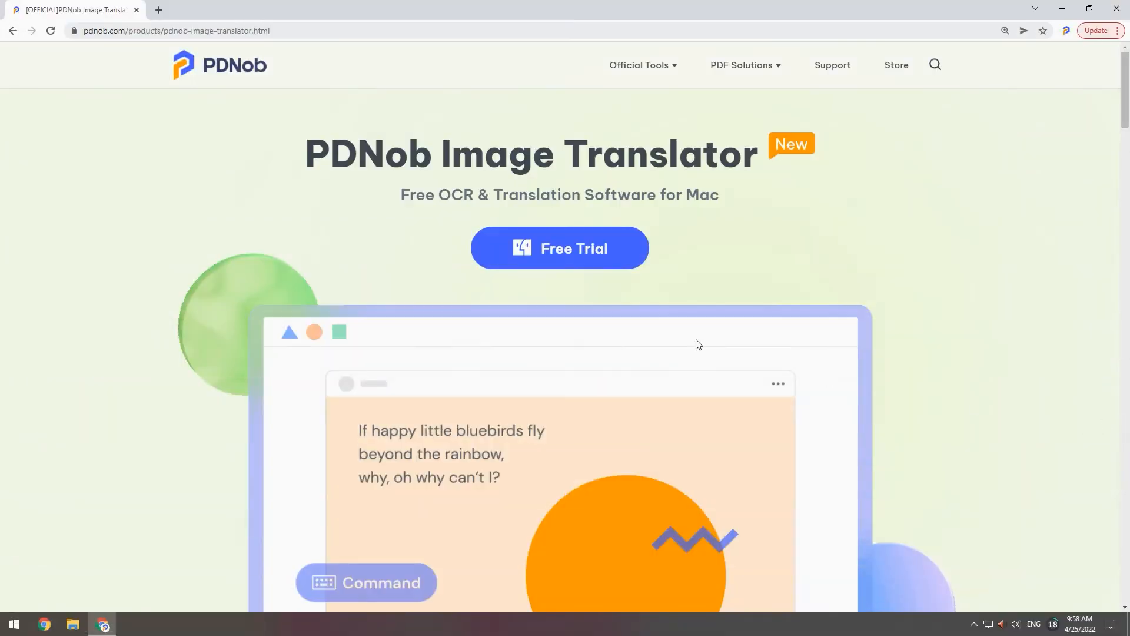
Run Screenshot & Recognize from the tray icon over the PDNob logo, yielding the text "PDNob".
click(559, 248)
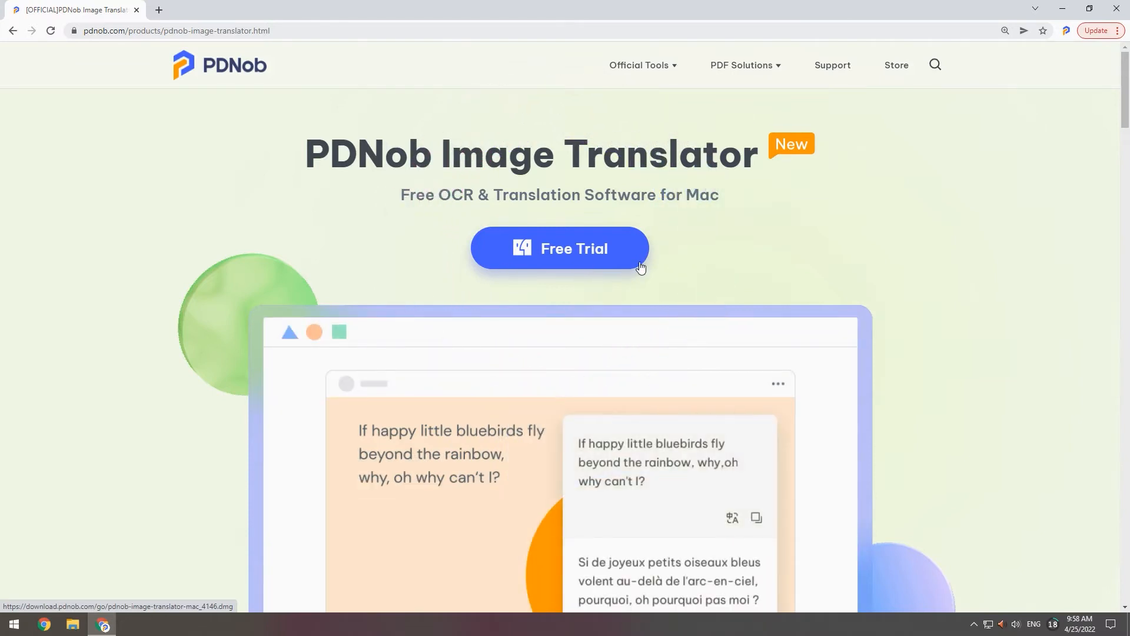
right_click(881, 624)
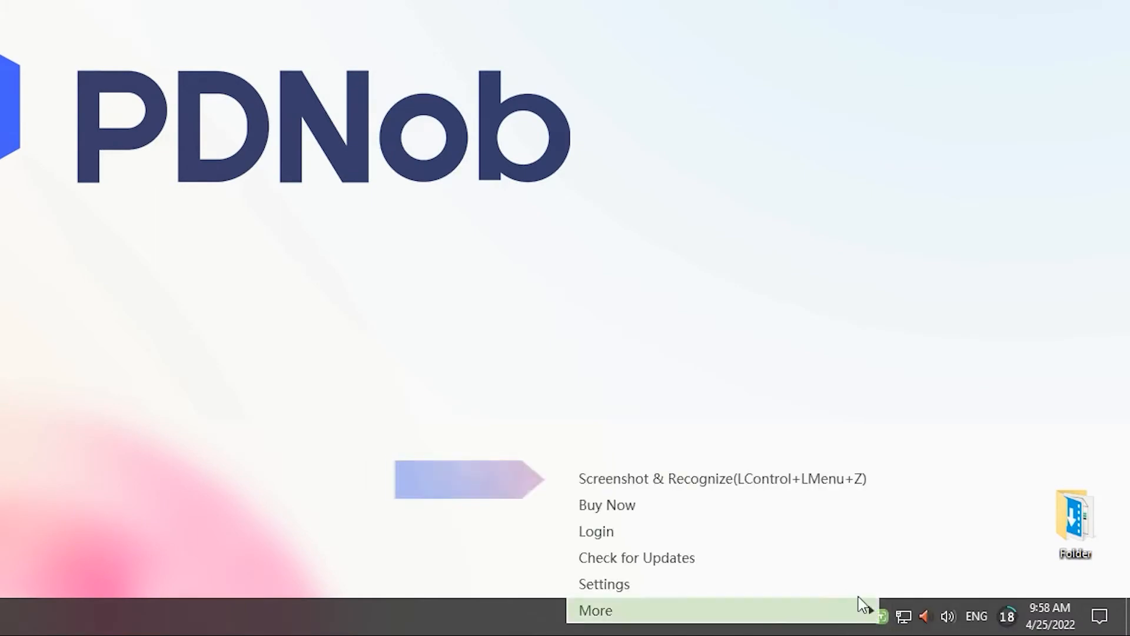
mouse_move(604, 478)
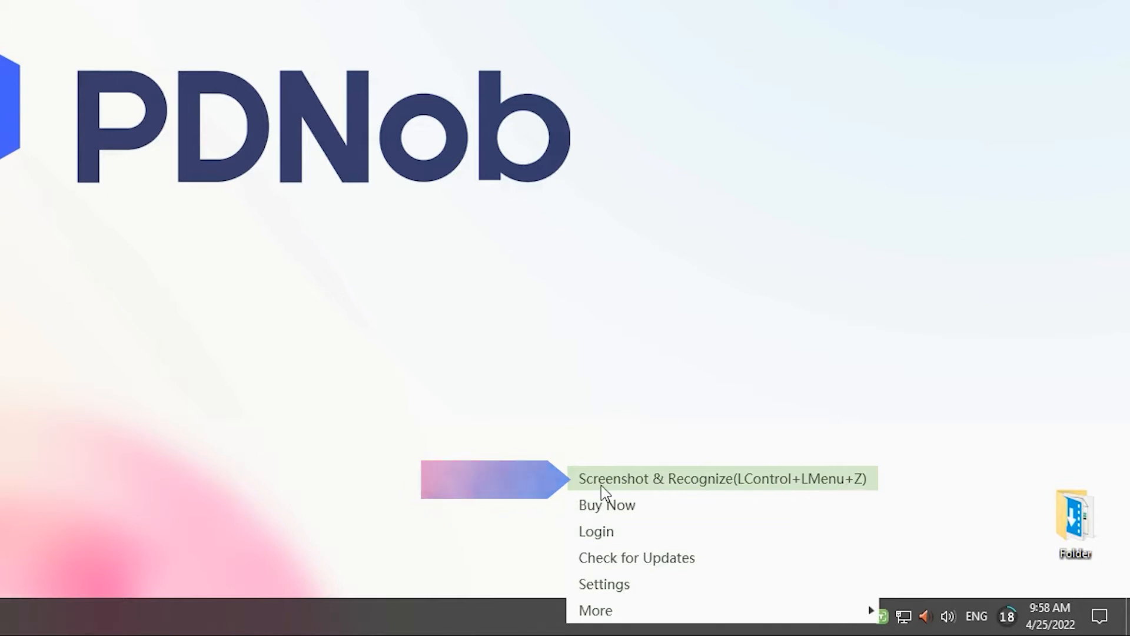
mouse_move(836, 493)
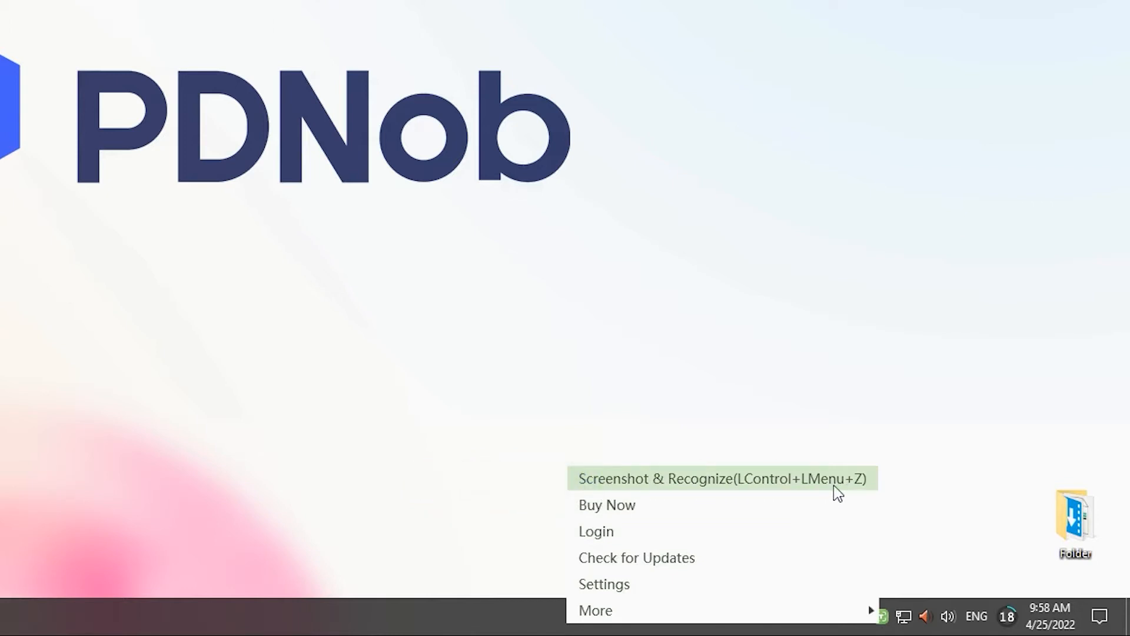
click(721, 478)
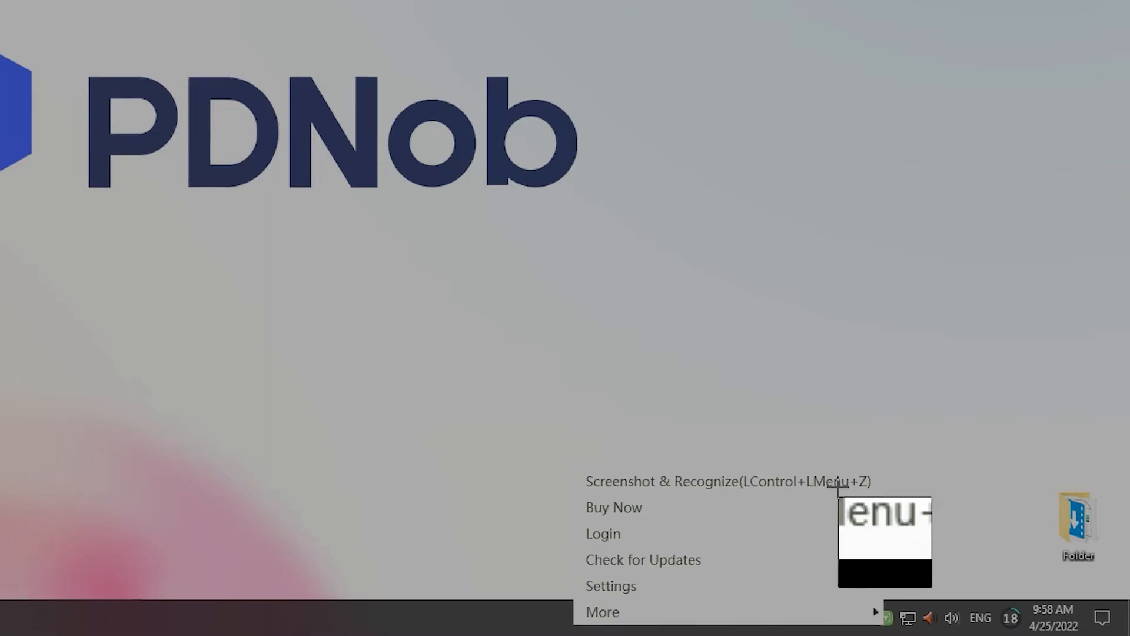
click(726, 480)
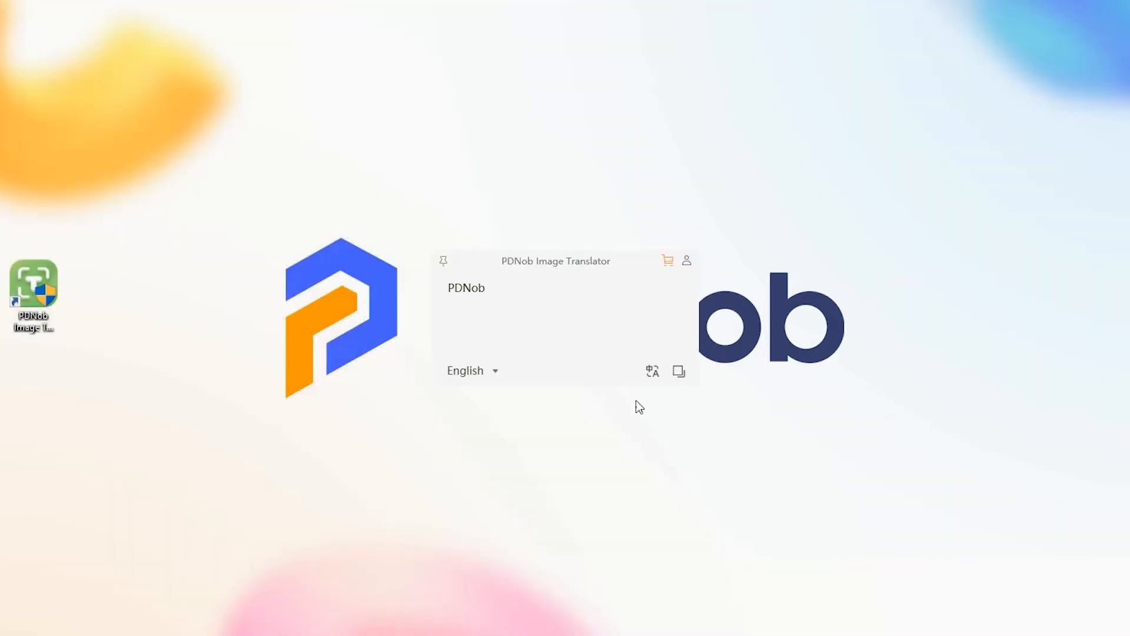
mouse_move(612, 428)
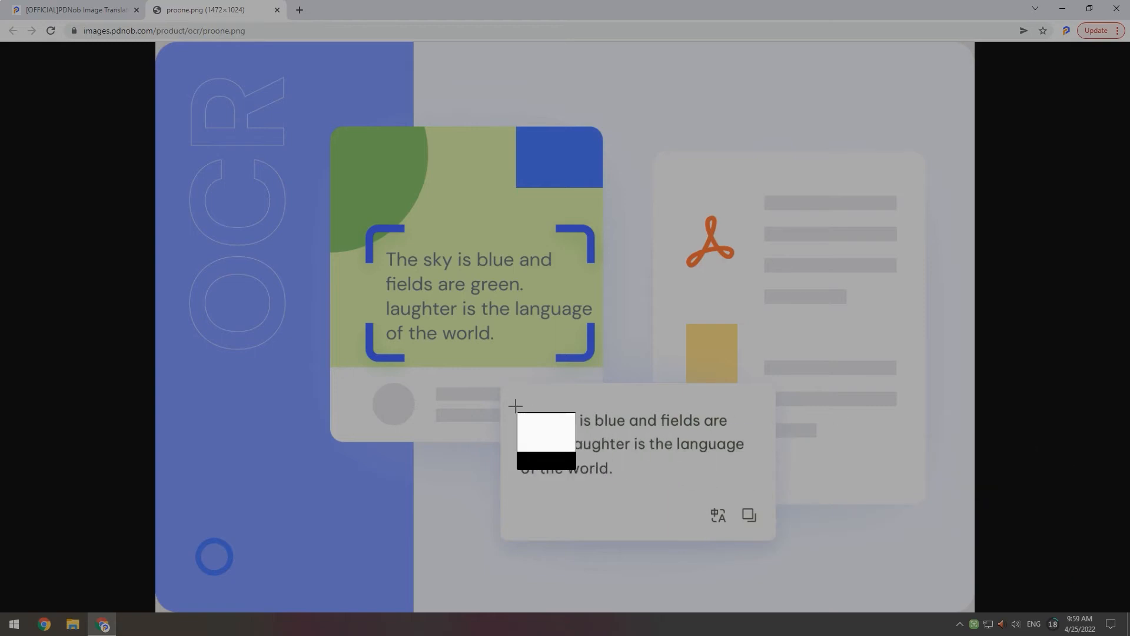
Capture the browser image's paragraph so "The sky is blue and fields are green…" is recognized.
drag(516, 406, 761, 491)
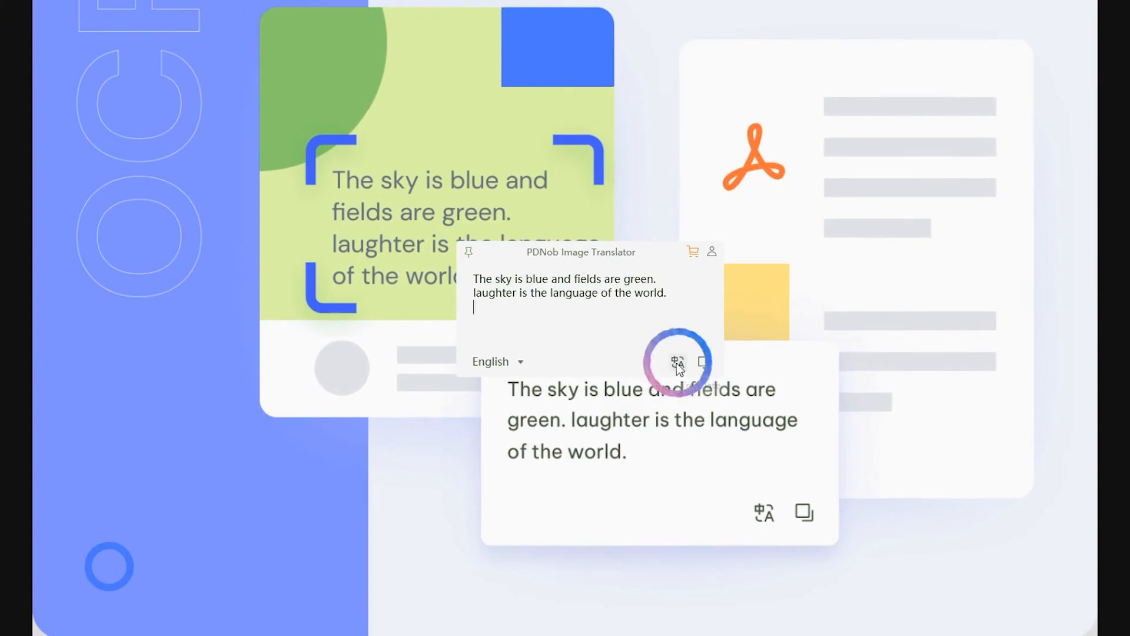
Translate the recognized sentence into Chinese (Simplified) and copy the translation.
click(676, 362)
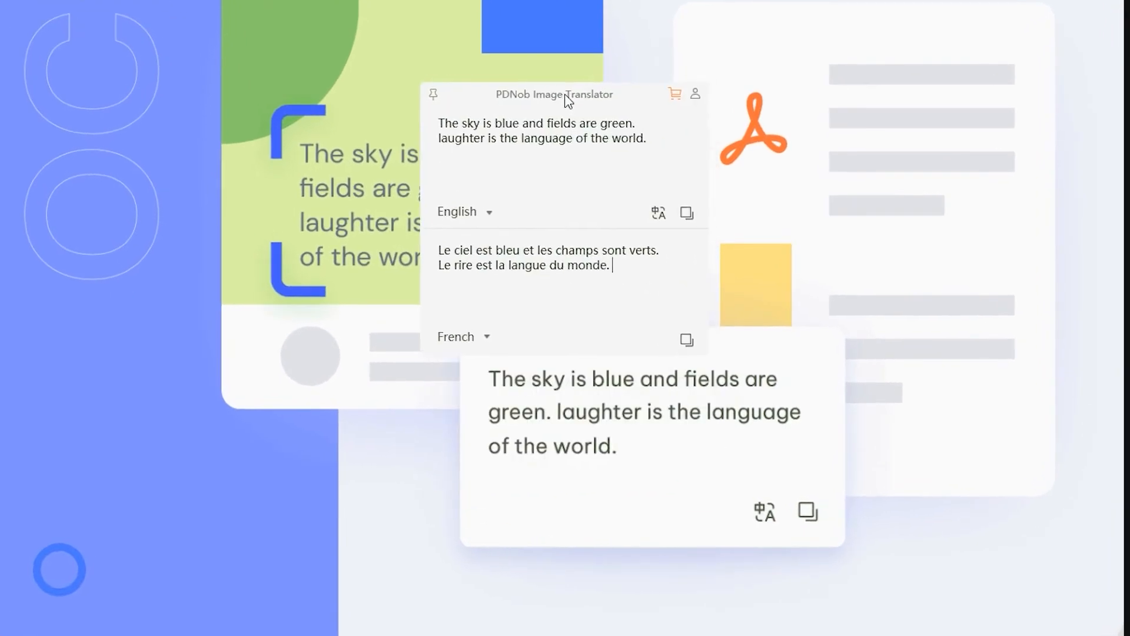
mouse_move(635, 357)
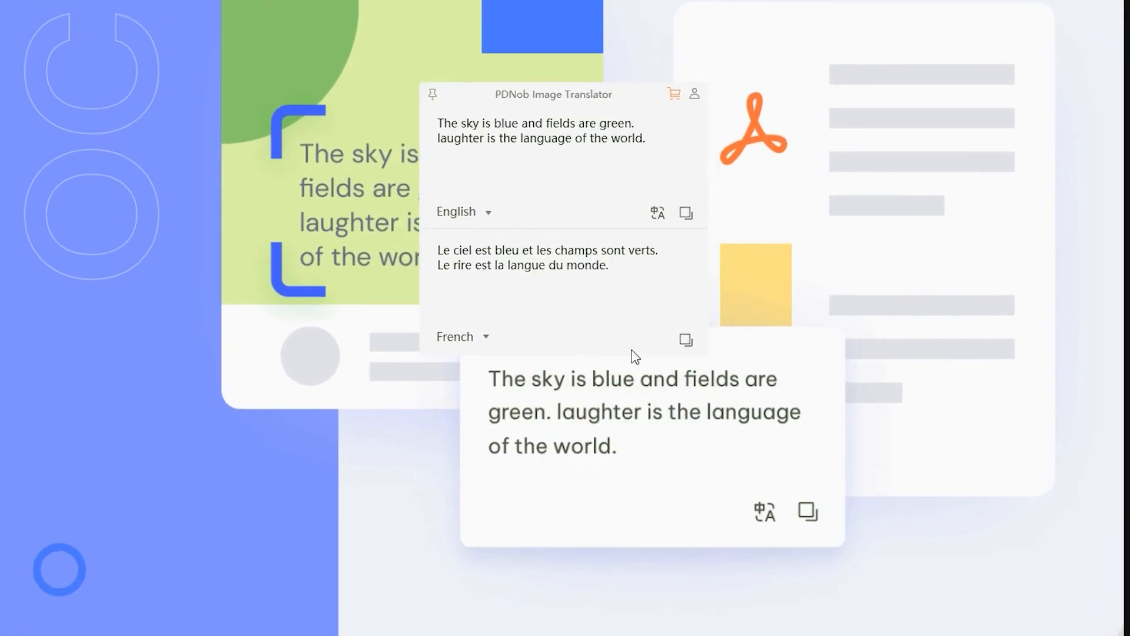
mouse_move(510, 284)
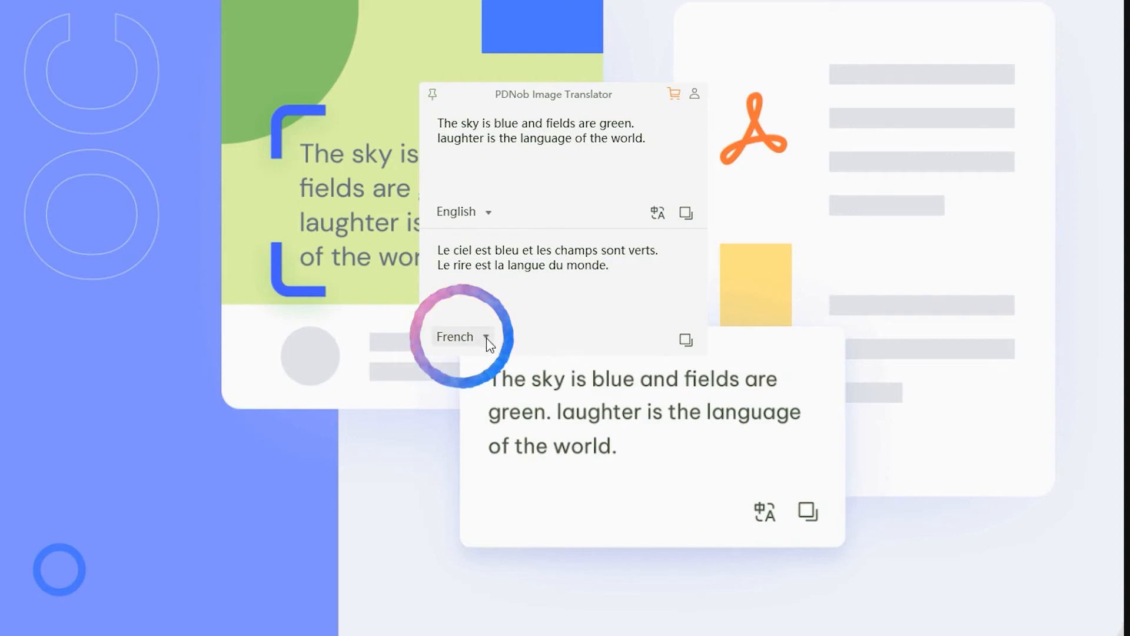
click(462, 337)
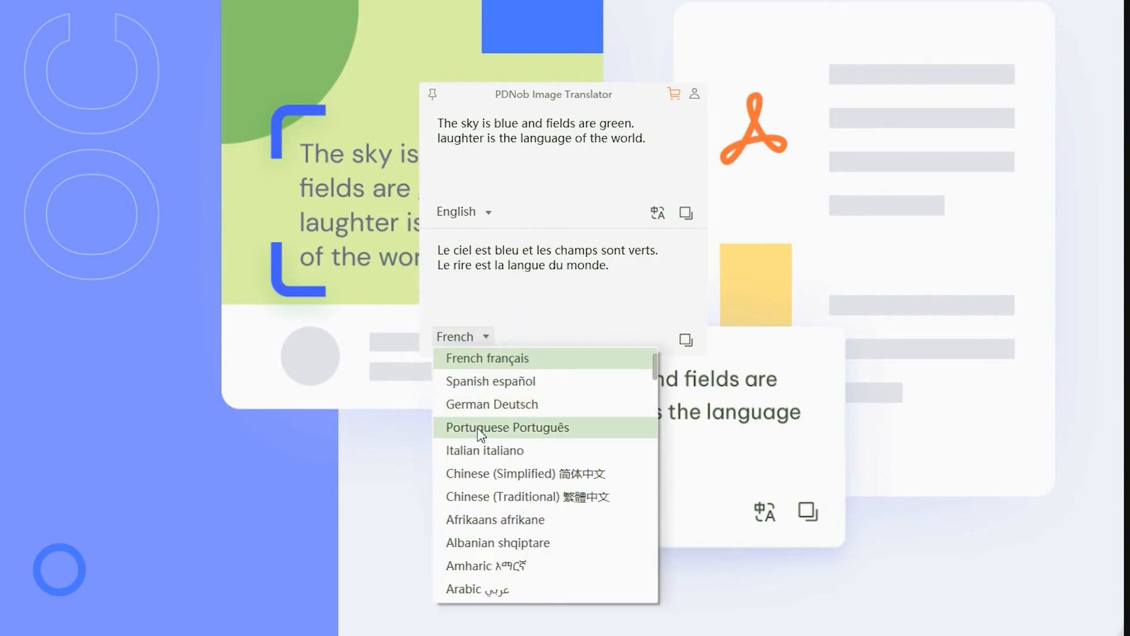
click(525, 473)
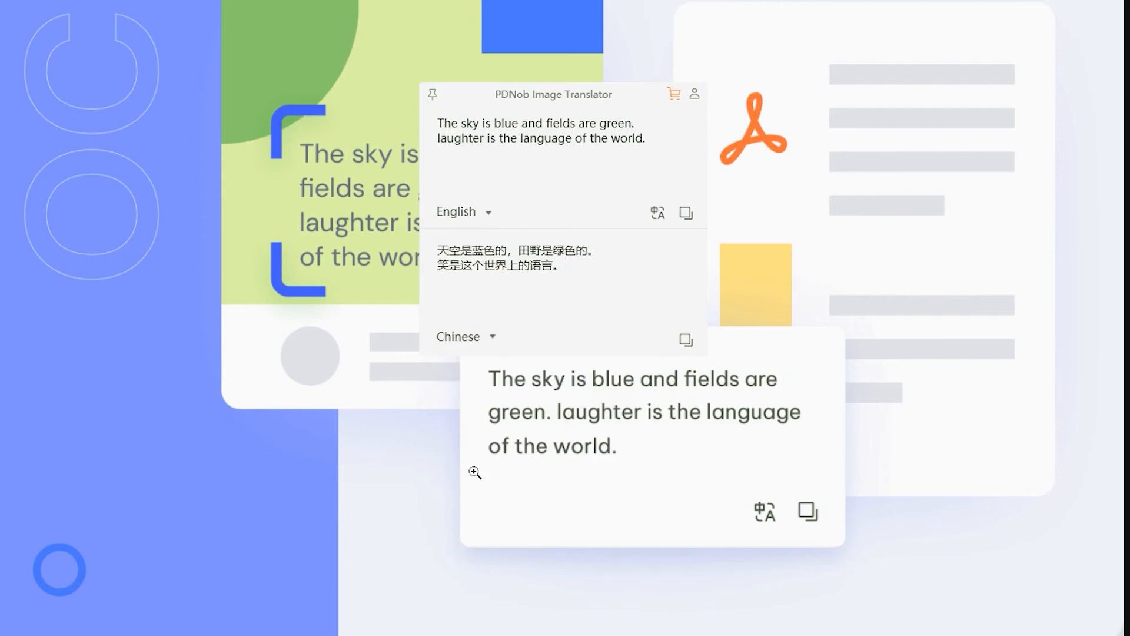
click(563, 265)
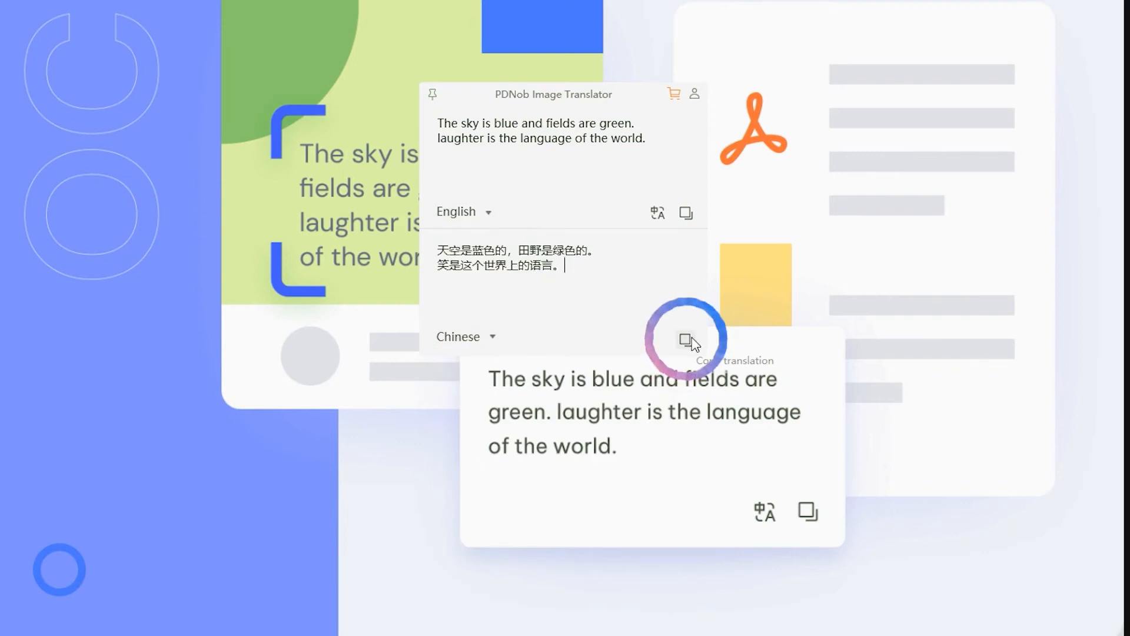
click(685, 336)
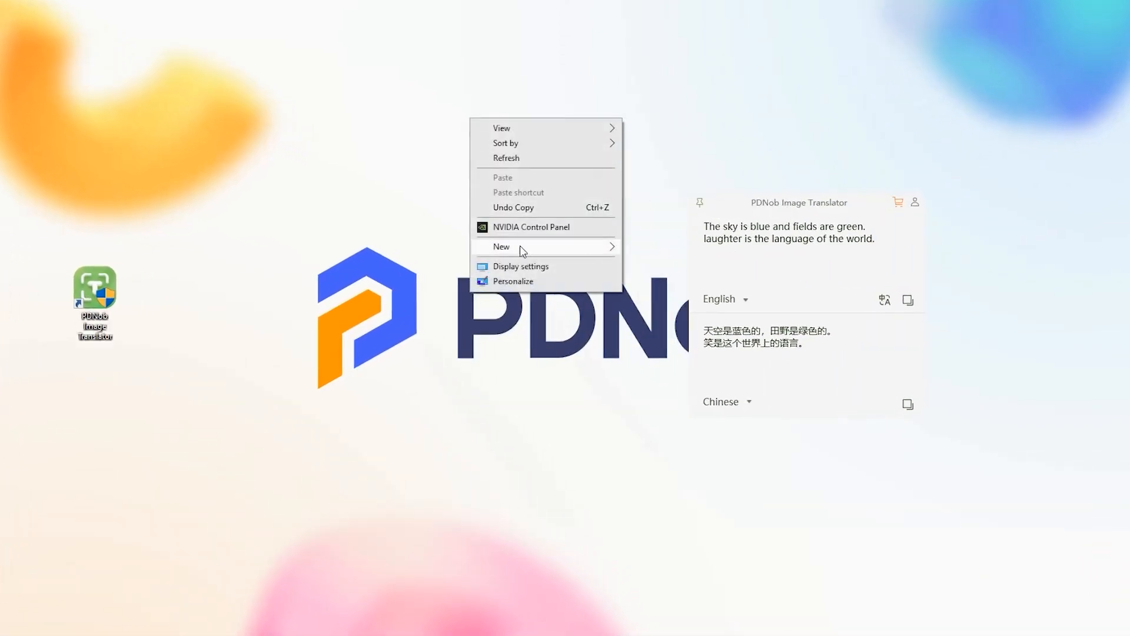
Create a new text document on the desktop and paste the Chinese translation into Notepad.
click(502, 246)
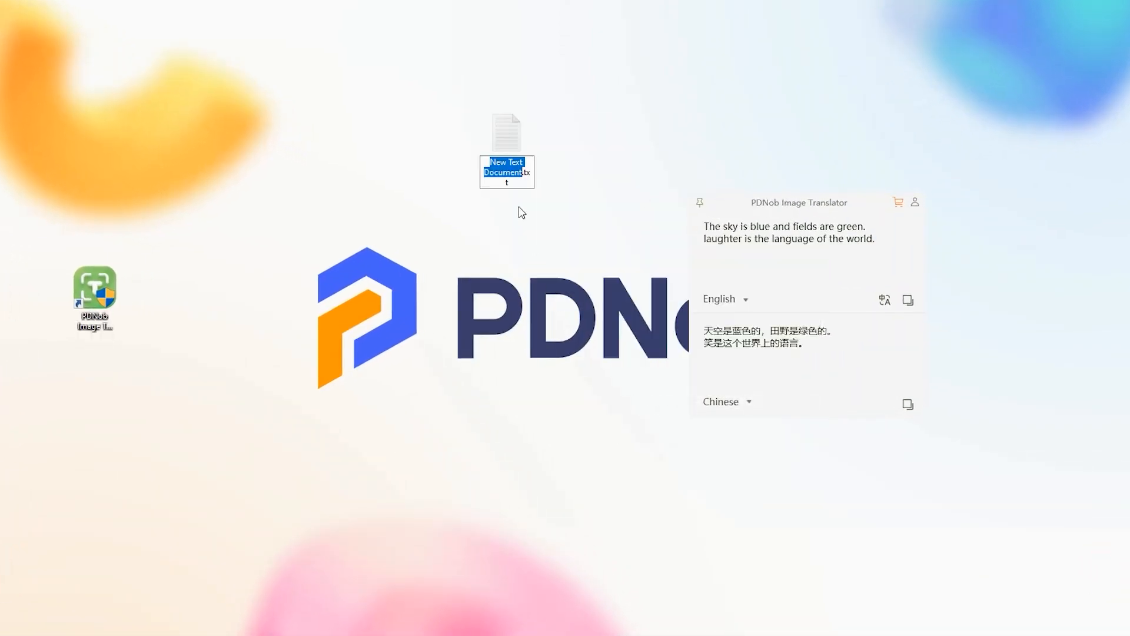
double_click(506, 135)
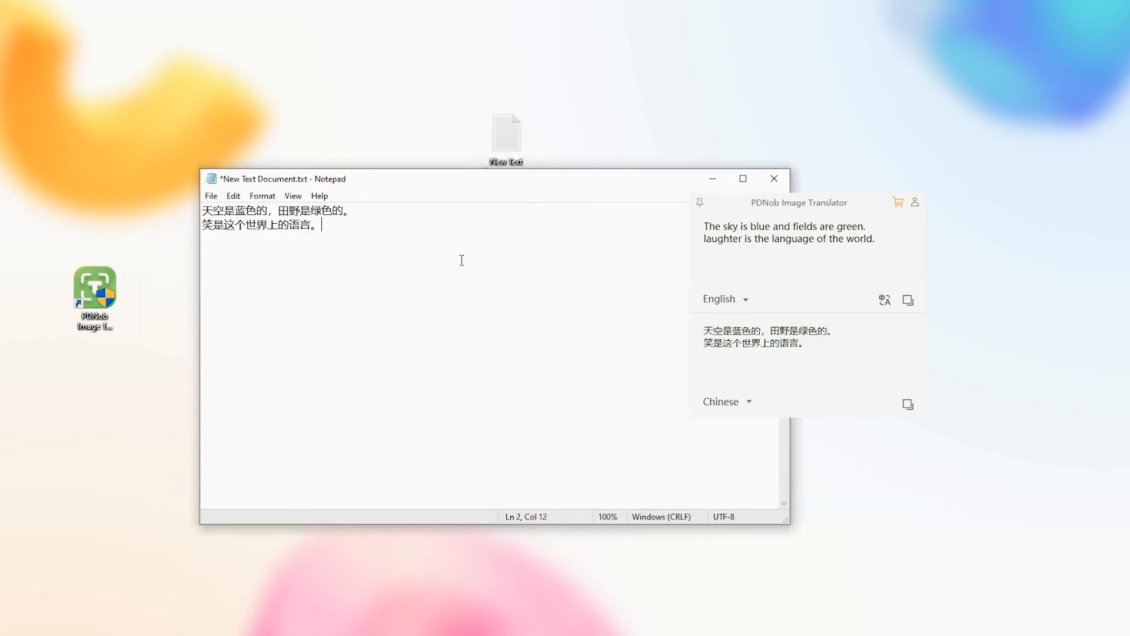
mouse_move(383, 265)
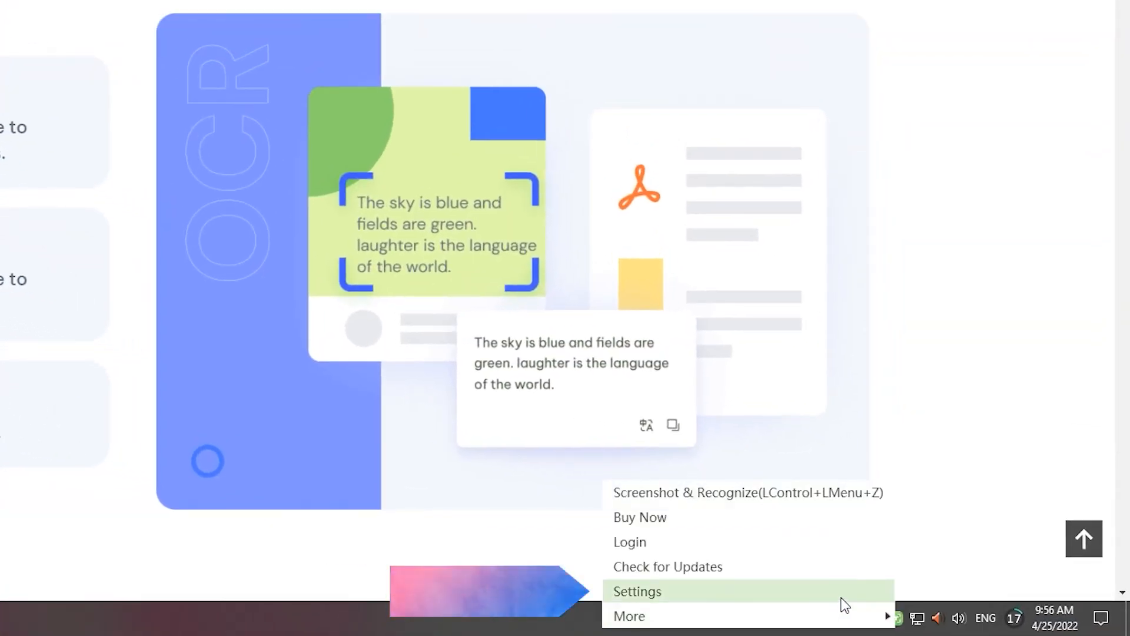
Reassign the Screenshot & Recognize hotkey to LMenu+C+A in Settings > Hotkeys and close Settings.
click(637, 591)
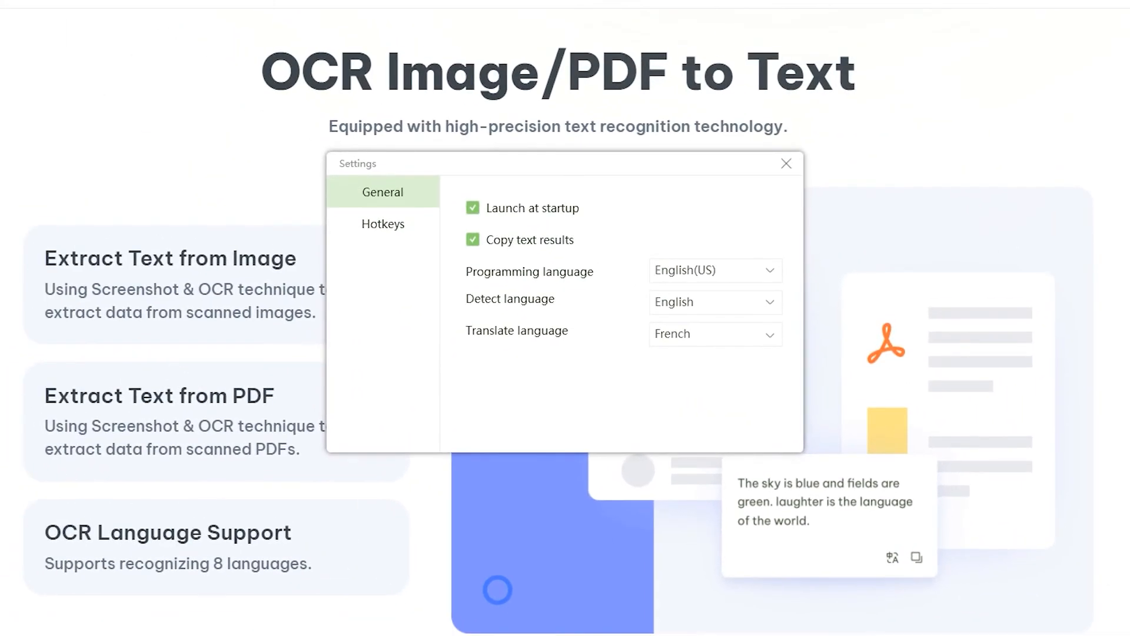
mouse_move(479, 329)
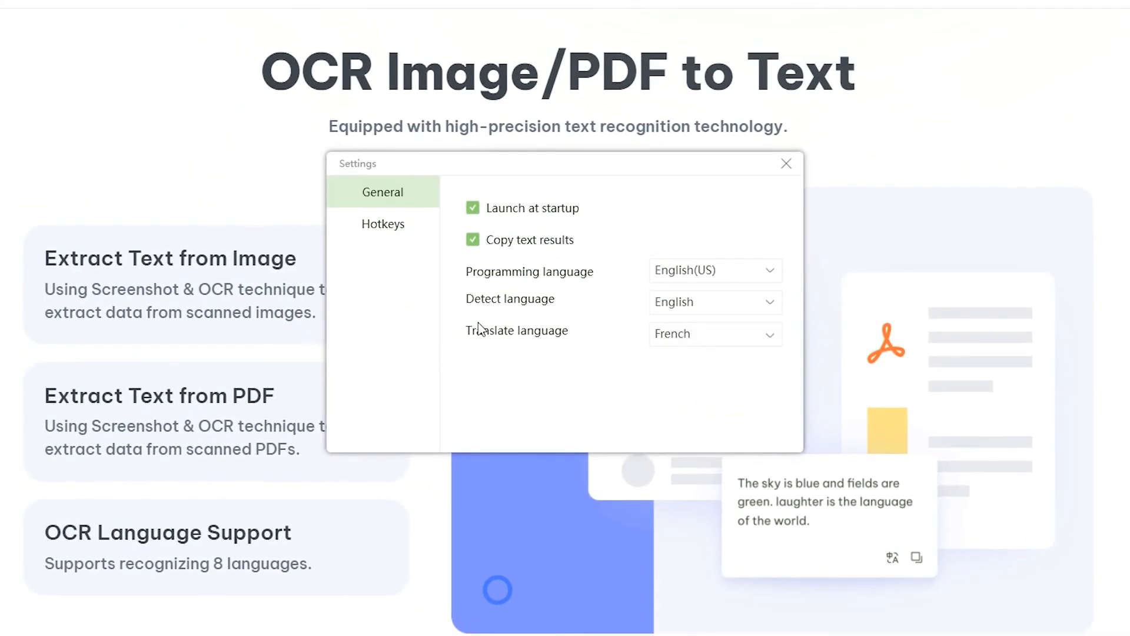
click(382, 223)
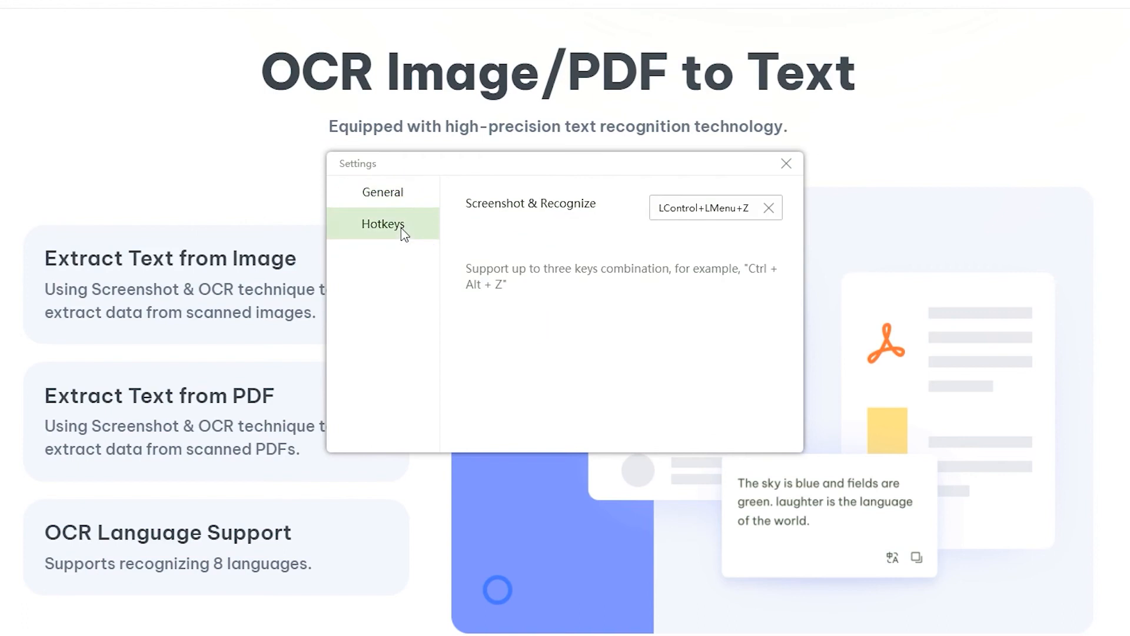
mouse_move(501, 233)
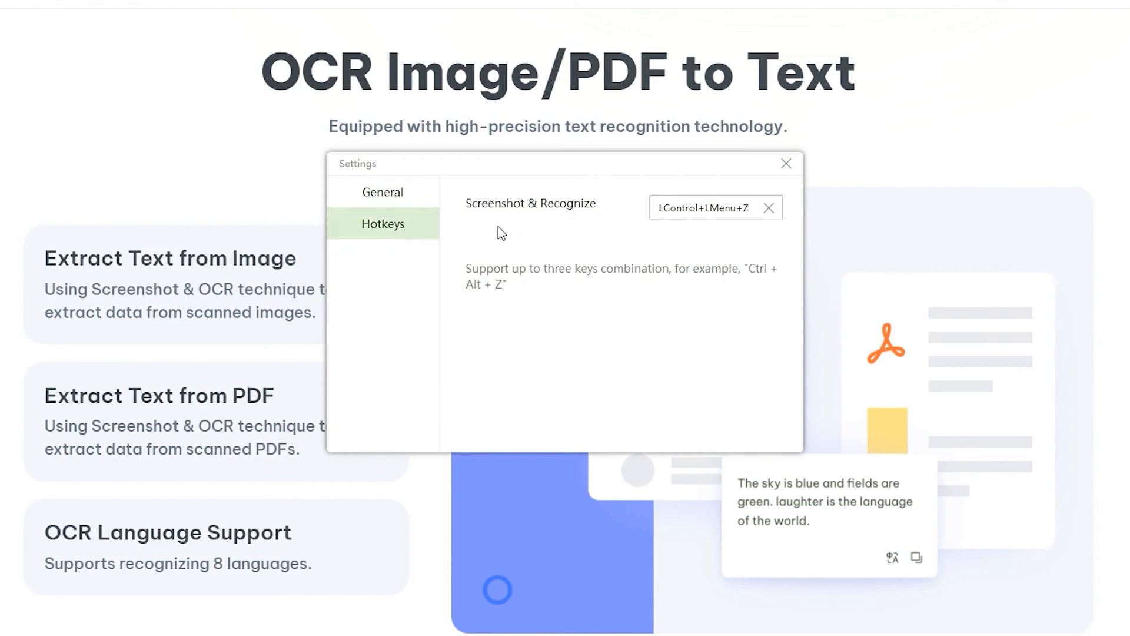
click(720, 207)
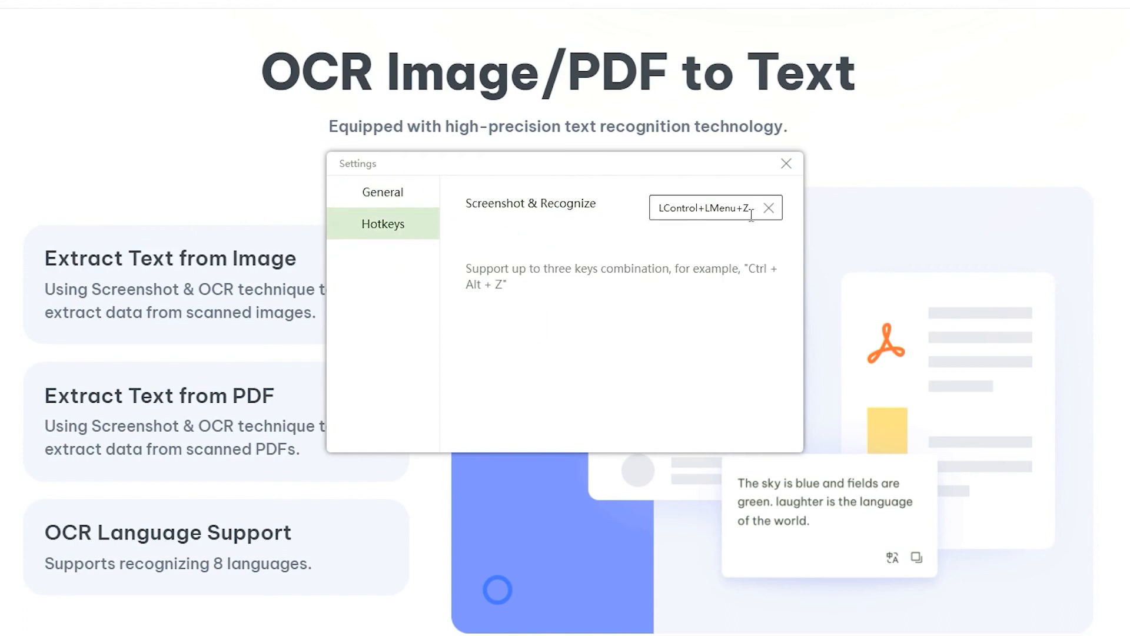
click(768, 207)
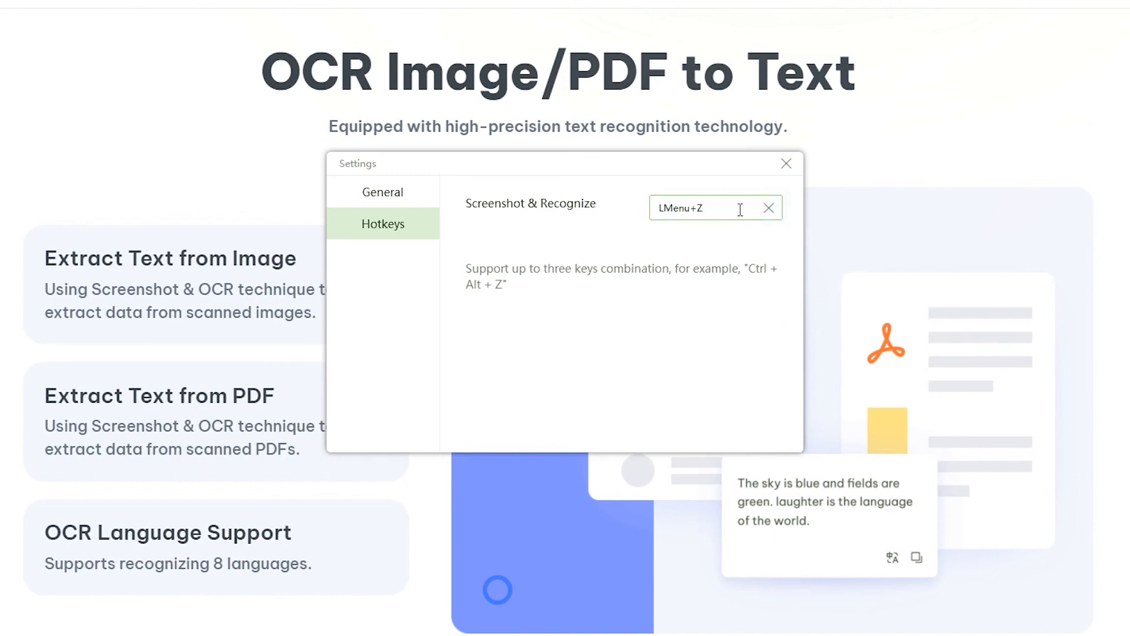
key(Backspace)
text(C+A)
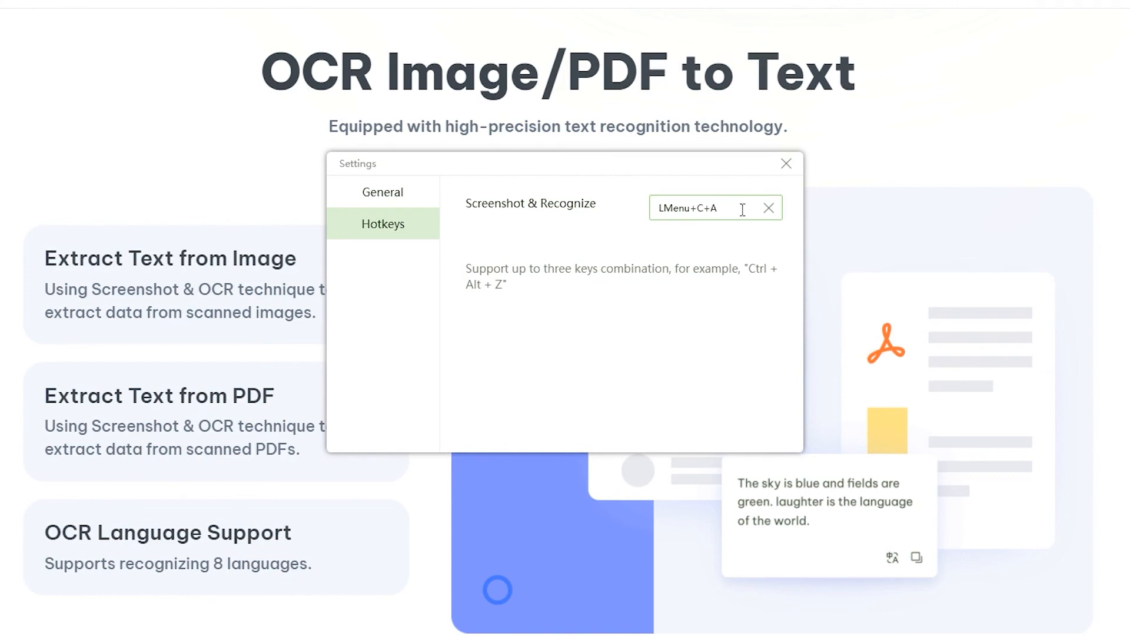
click(786, 164)
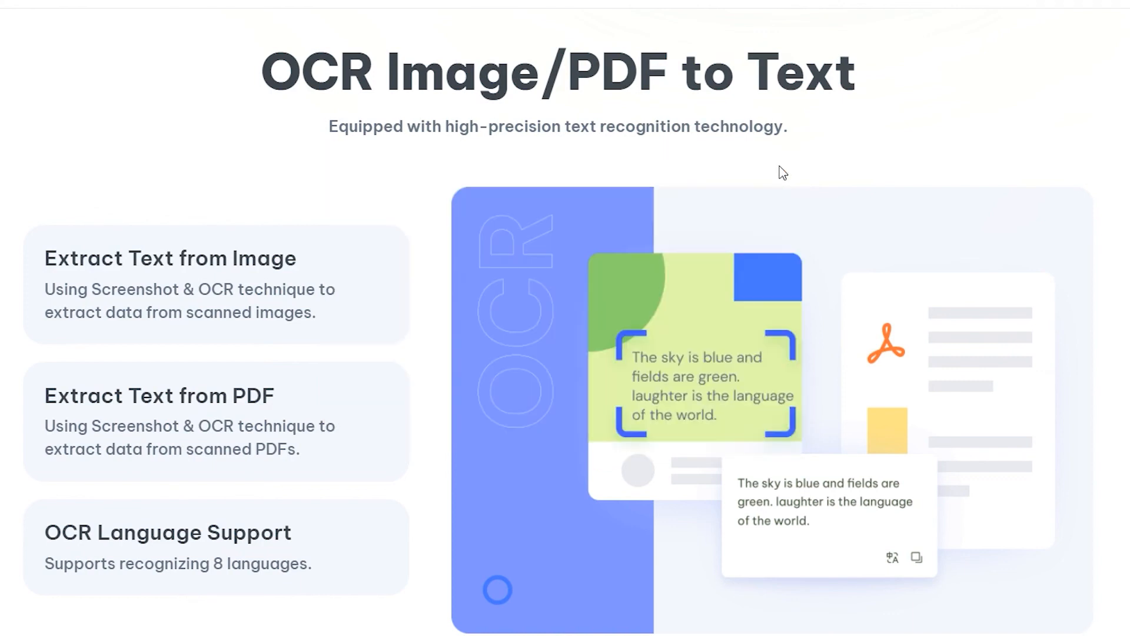